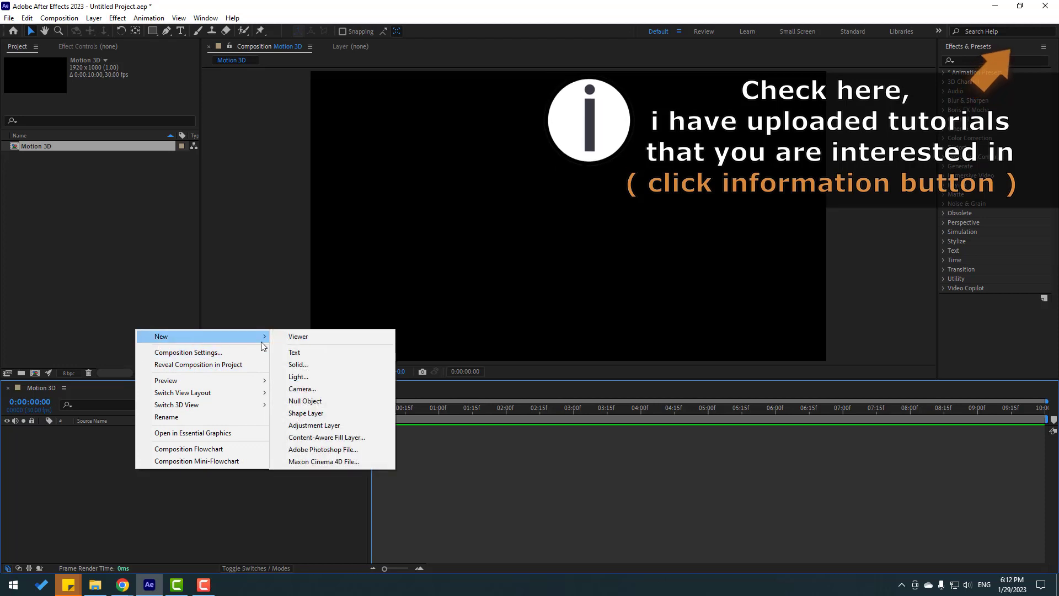
- Create a new full-frame solid layer named E3D in the Motion 3D composition
{"action": "left_click", "coordinate": [298, 364]}
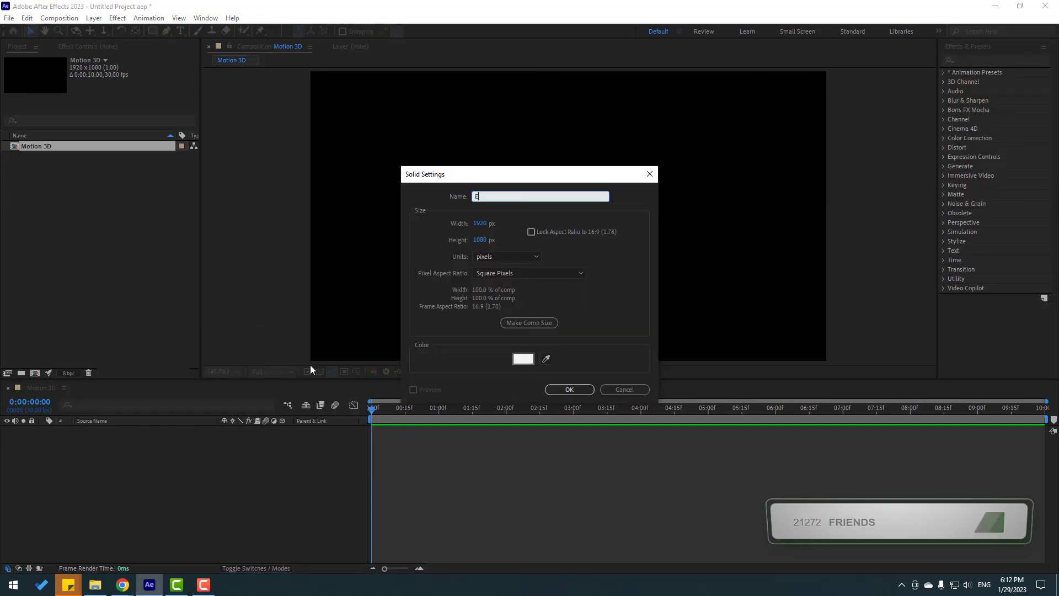
{"action": "type", "text": "3D"}
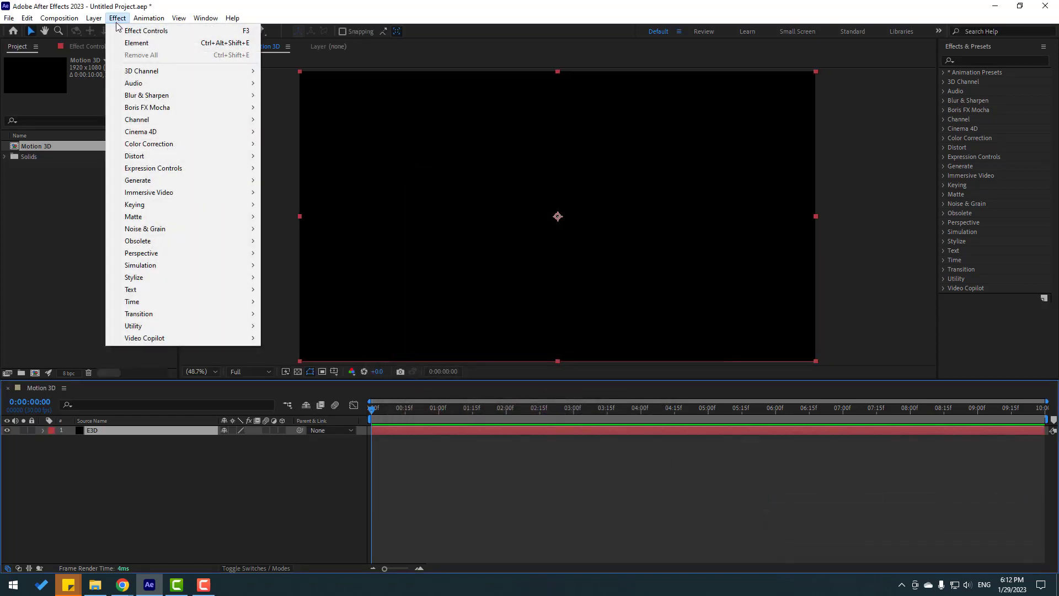
{"action": "mouse_move", "coordinate": [143, 337]}
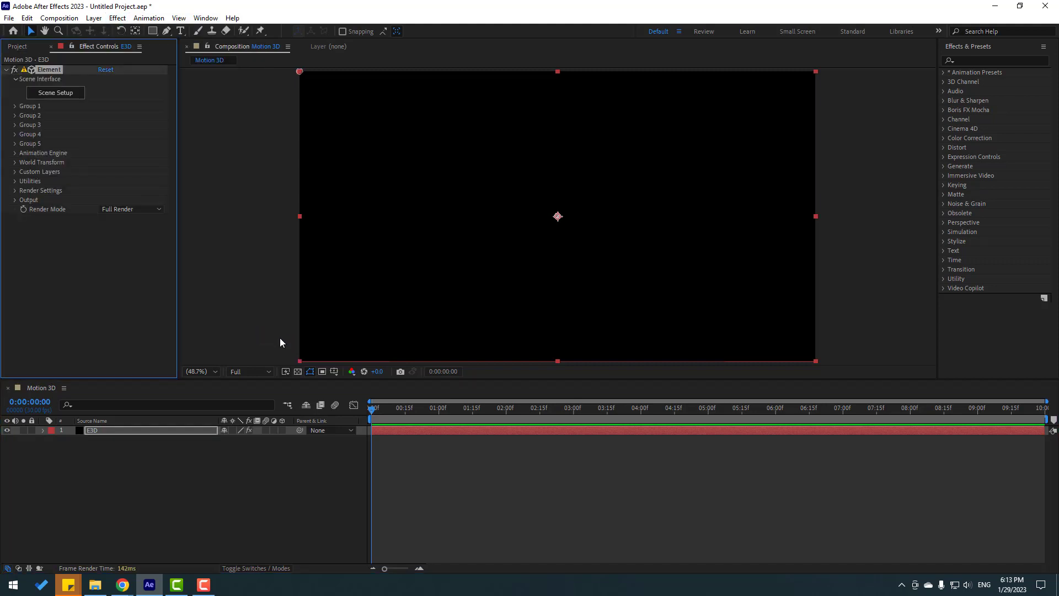
- Apply the Element effect to E3D and pick the Horizontal Type tool
{"action": "left_click", "coordinate": [180, 31]}
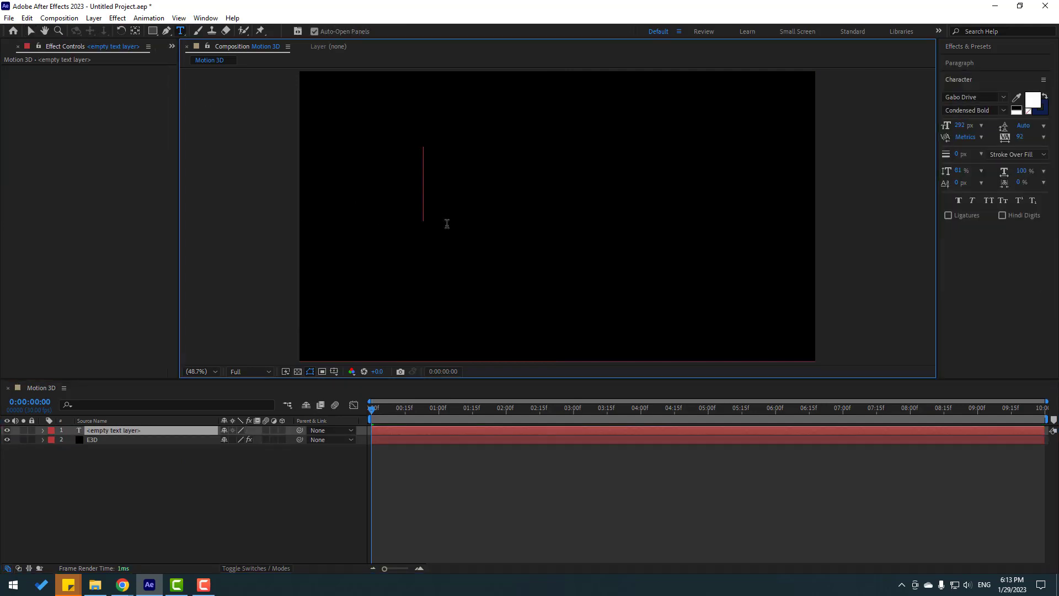
- Add a white bold text layer reading MOTION centred above E3D
{"action": "type", "text": "MOTION"}
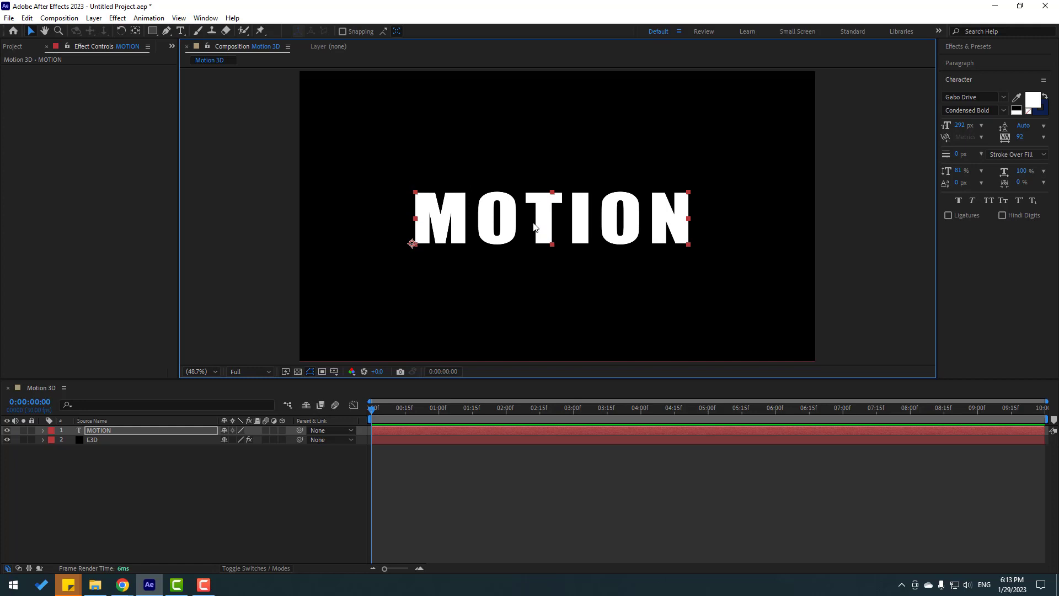
{"action": "mouse_move", "coordinate": [136, 31]}
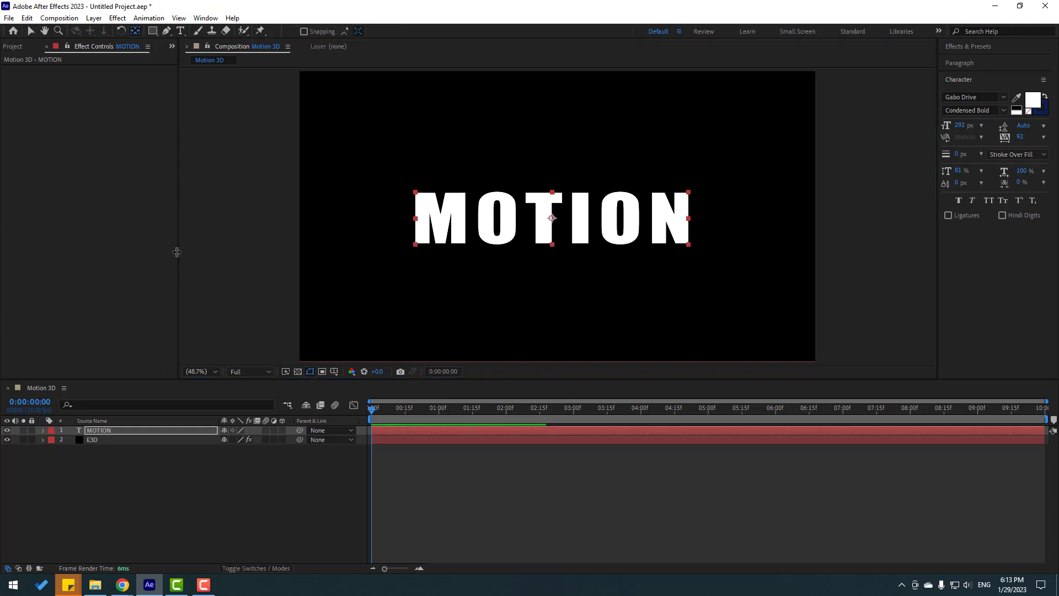
{"action": "mouse_move", "coordinate": [31, 32]}
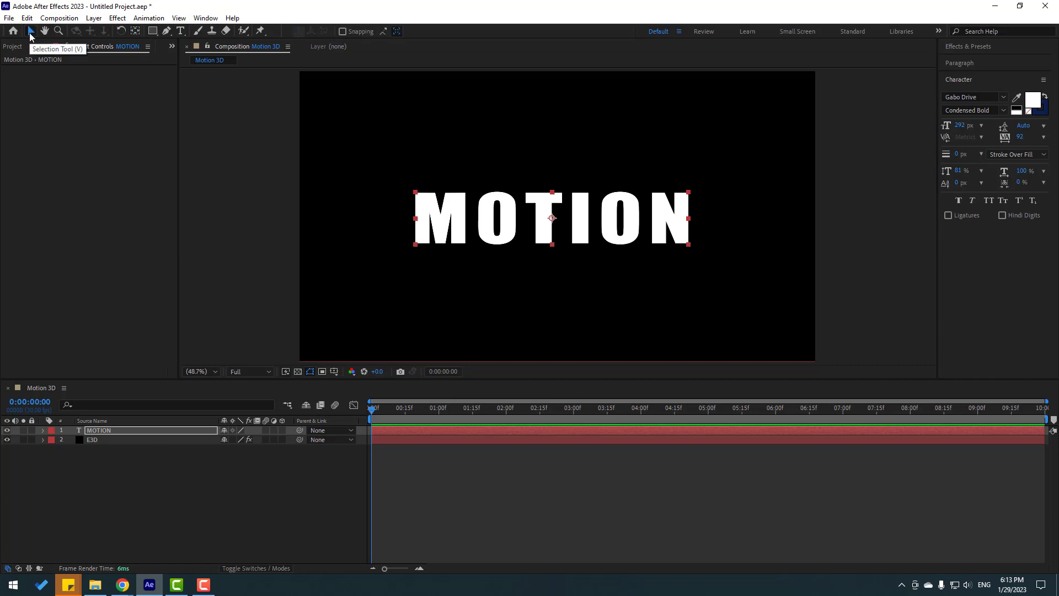
- Browse Animation Composer 3 to the Overshoot Position & Scale Characters starter preset
{"action": "left_click", "coordinate": [205, 17]}
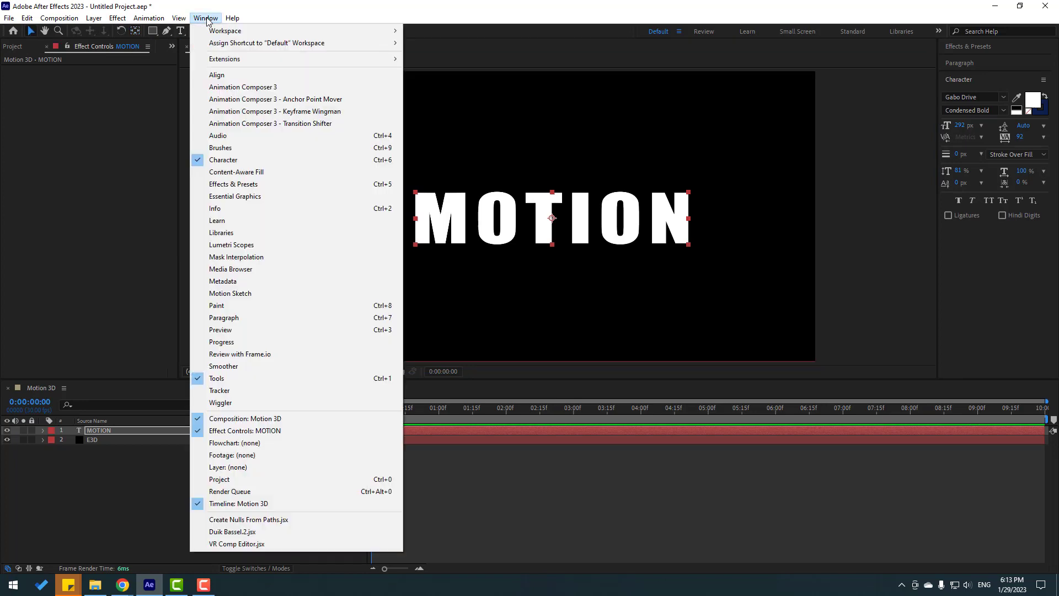
{"action": "mouse_move", "coordinate": [243, 86]}
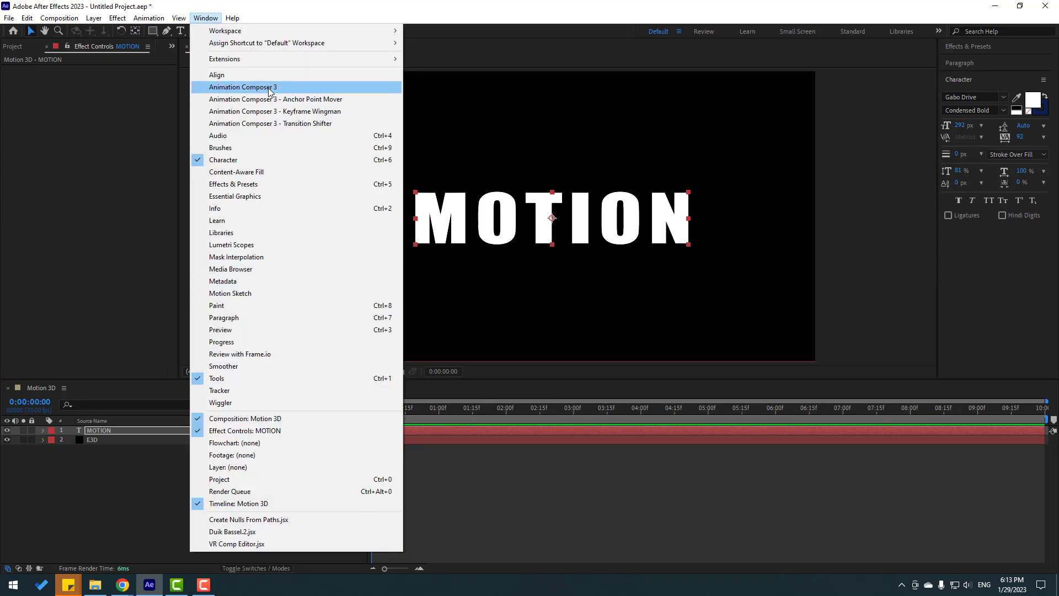
{"action": "left_click", "coordinate": [243, 86]}
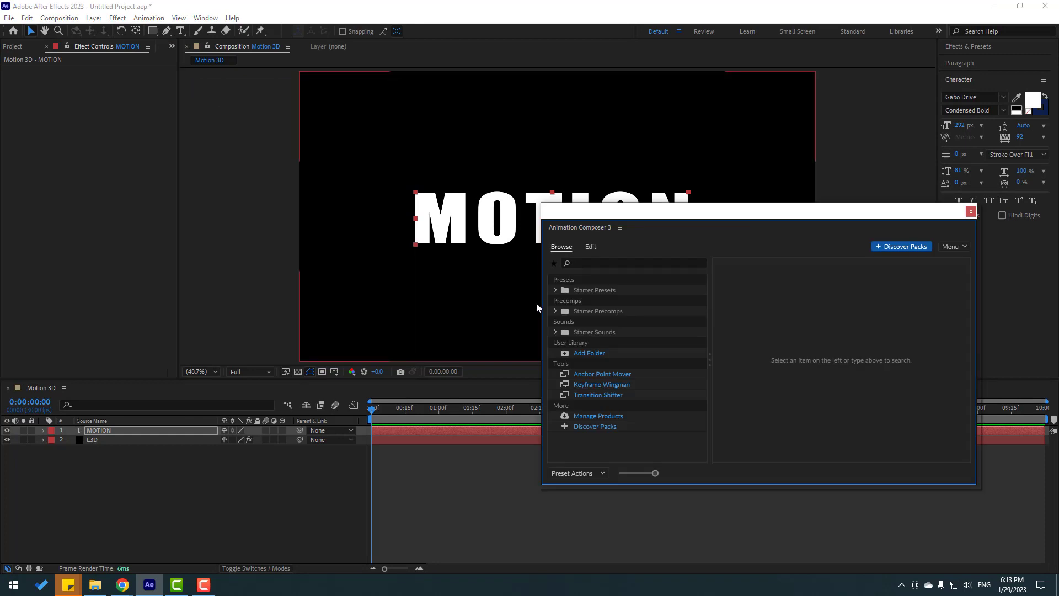
{"action": "left_click", "coordinate": [555, 291]}
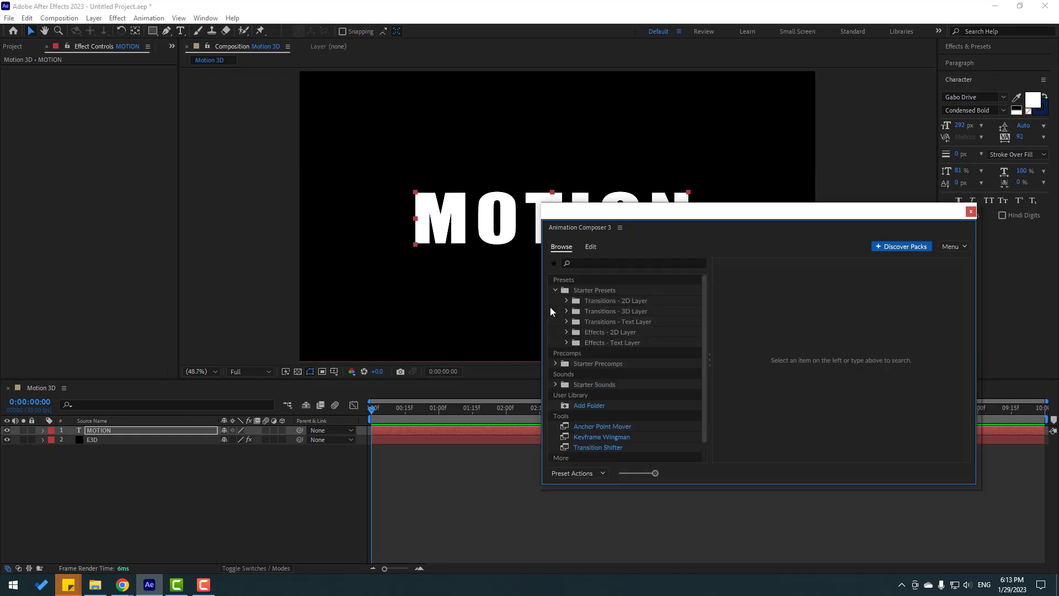
{"action": "left_click", "coordinate": [567, 321]}
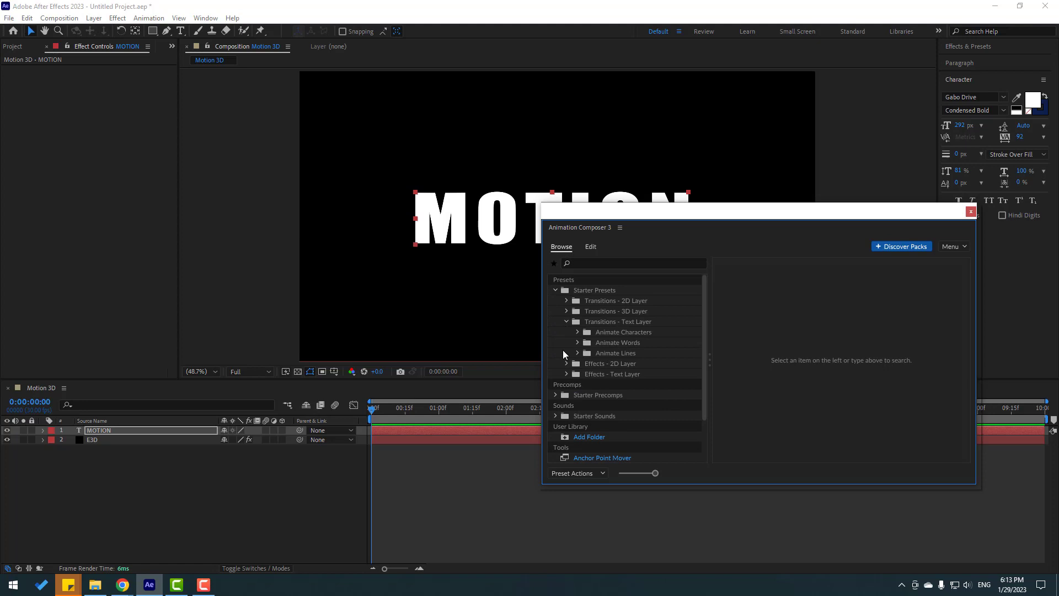
{"action": "mouse_move", "coordinate": [583, 340]}
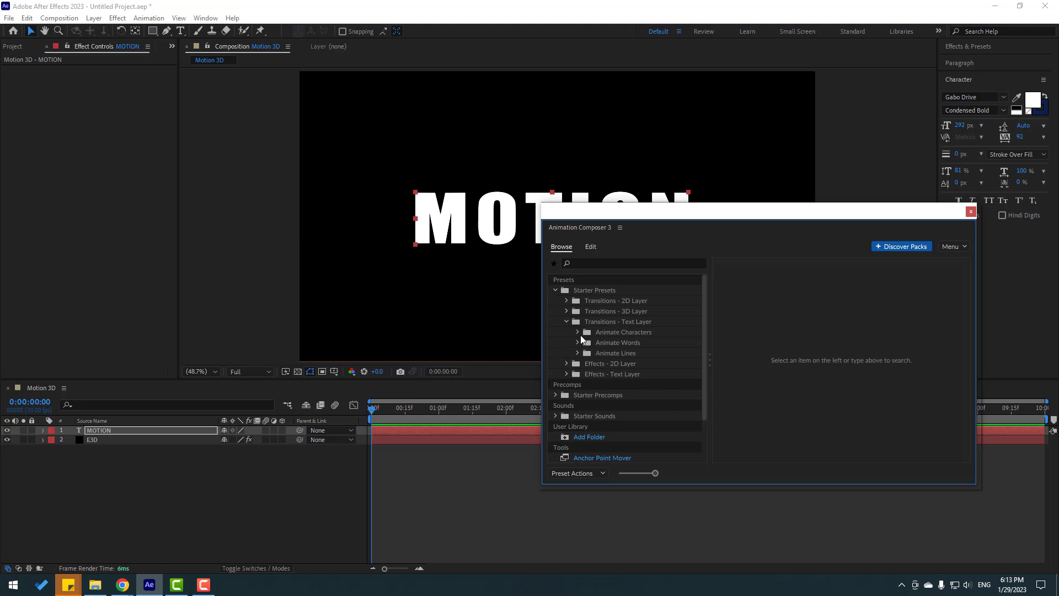
{"action": "left_click", "coordinate": [578, 332]}
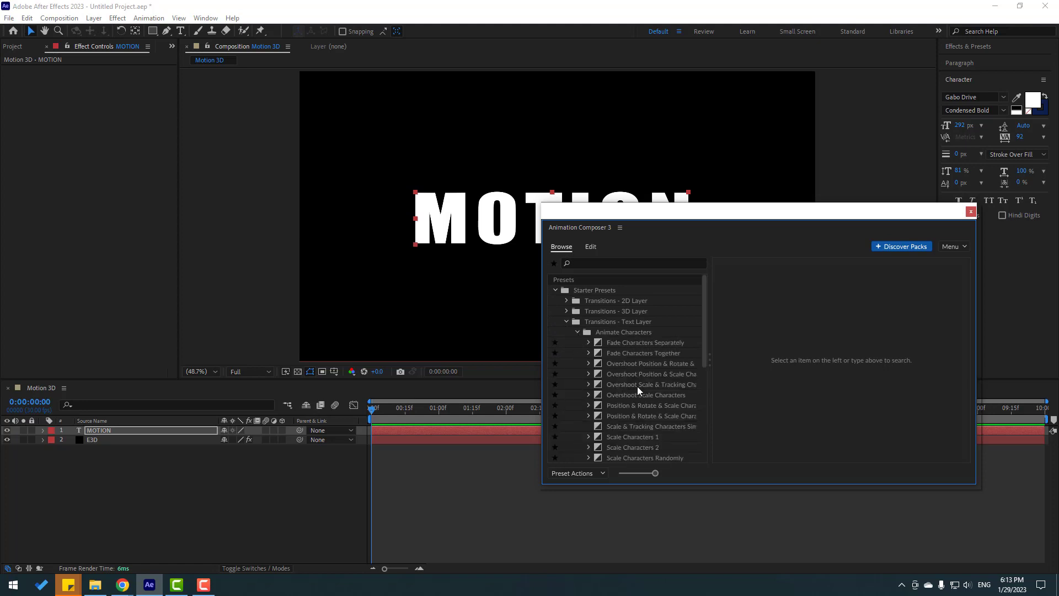
{"action": "left_click", "coordinate": [646, 384]}
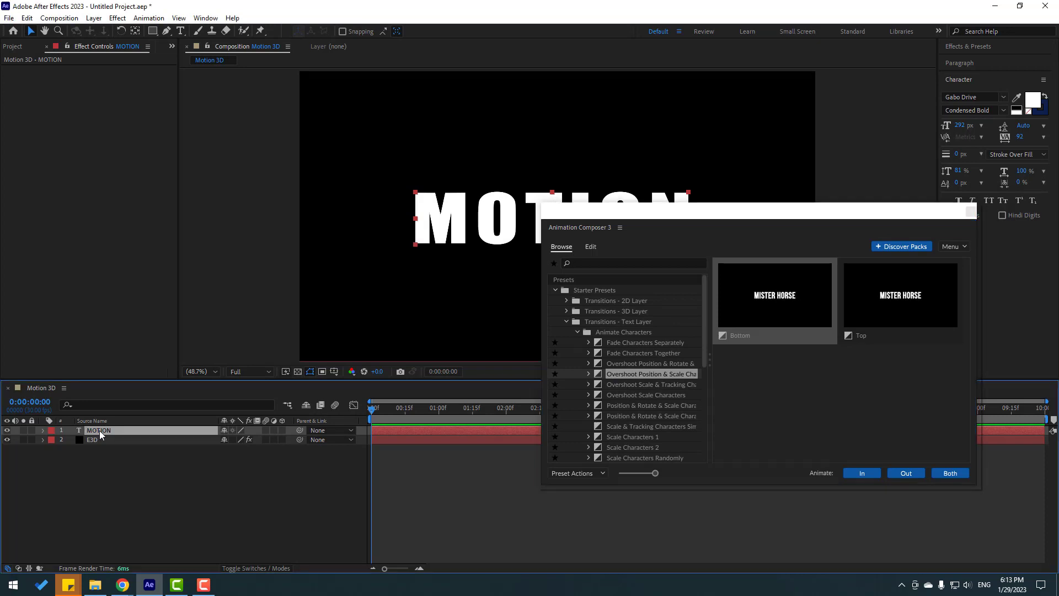
- Apply the Overshoot Position & Scale Characters preset as an in-animation on MOTION
{"action": "left_click", "coordinate": [861, 472]}
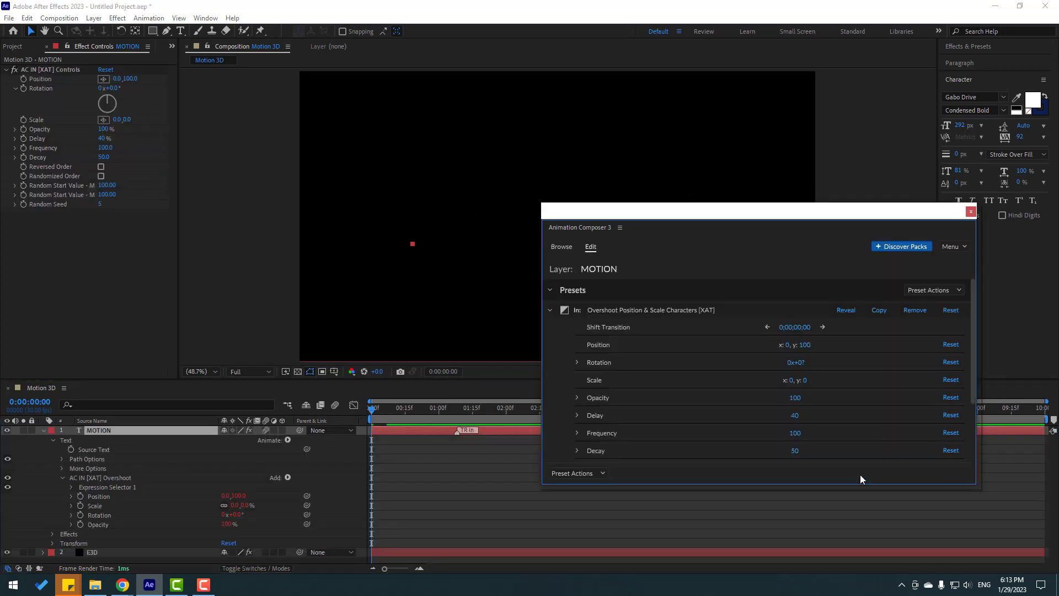
{"action": "mouse_move", "coordinate": [858, 213]}
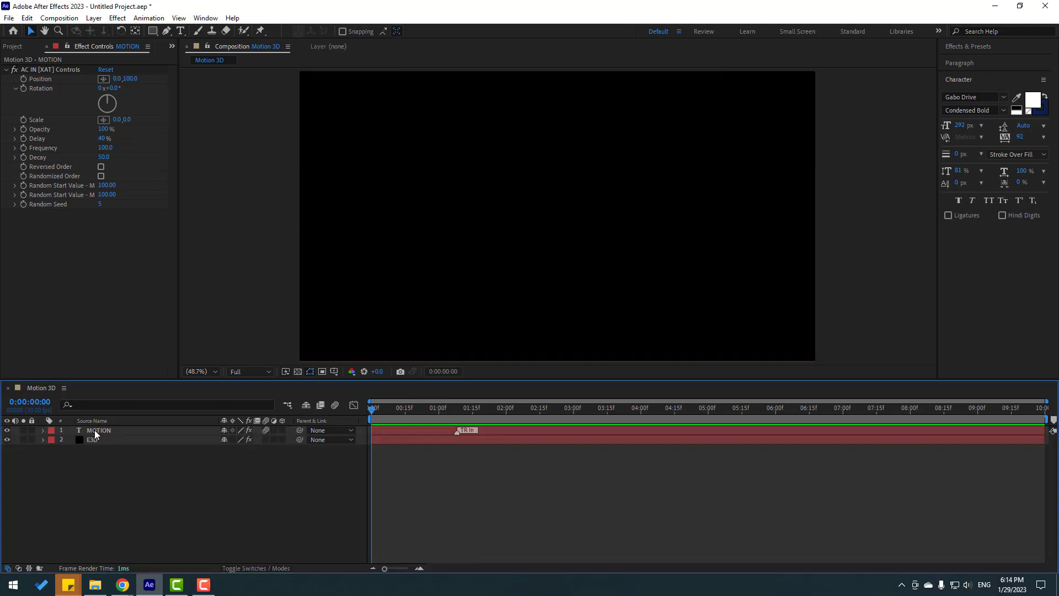
- Move MOTION beneath E3D and assign it as Element's Custom Text Path Layer 1
{"action": "left_click_drag", "start_coordinate": [97, 431], "coordinate": [97, 440]}
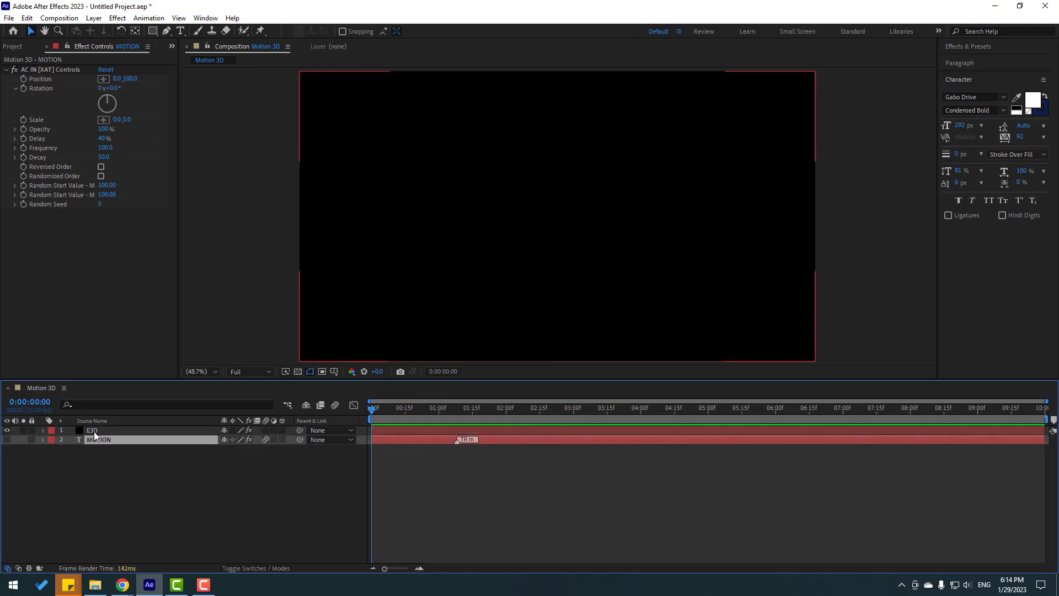
{"action": "left_click", "coordinate": [92, 431]}
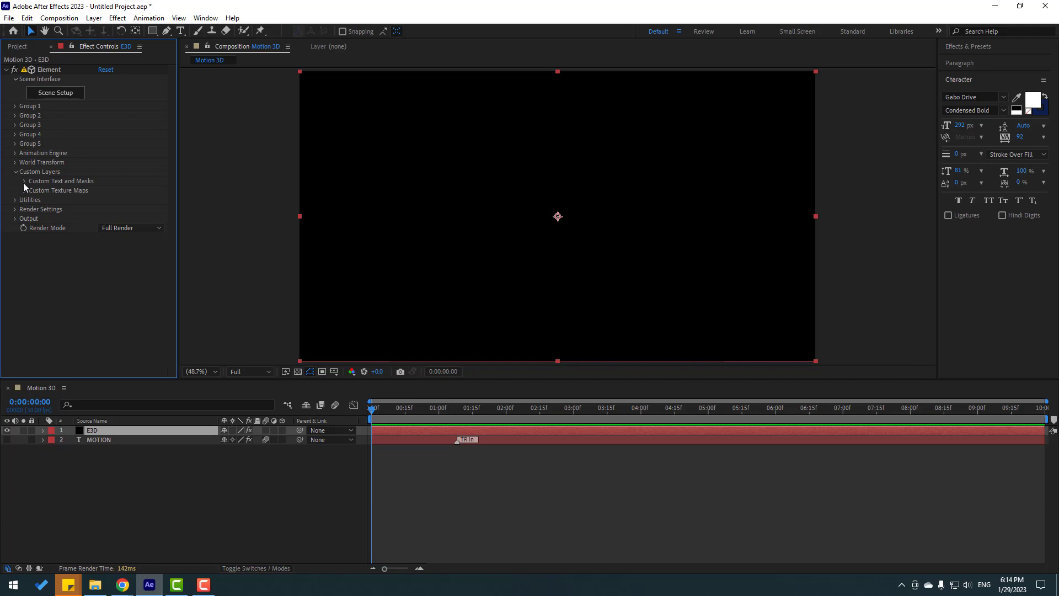
{"action": "left_click", "coordinate": [14, 180]}
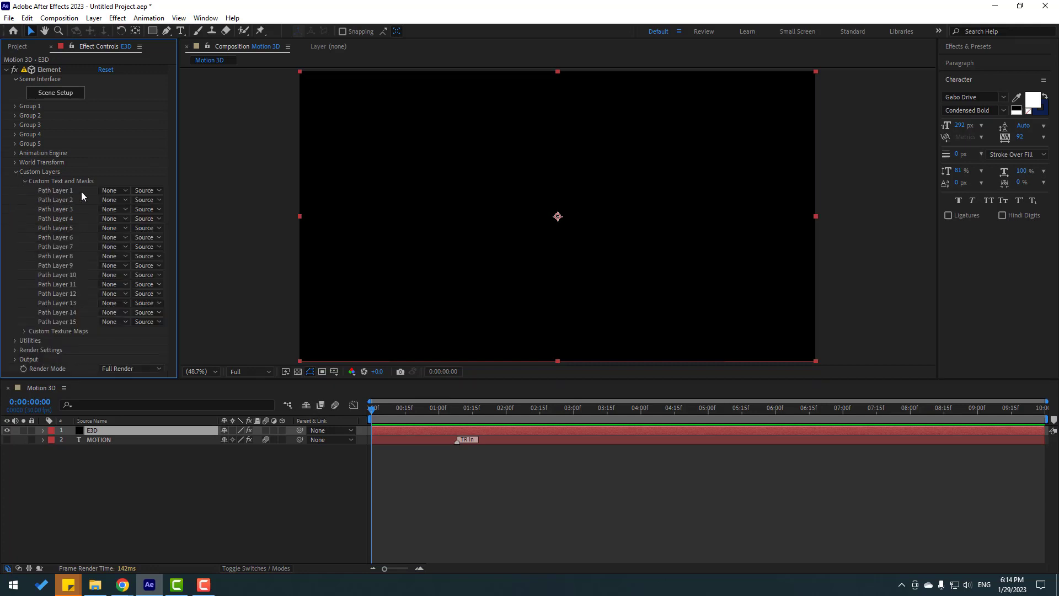
{"action": "left_click", "coordinate": [109, 190]}
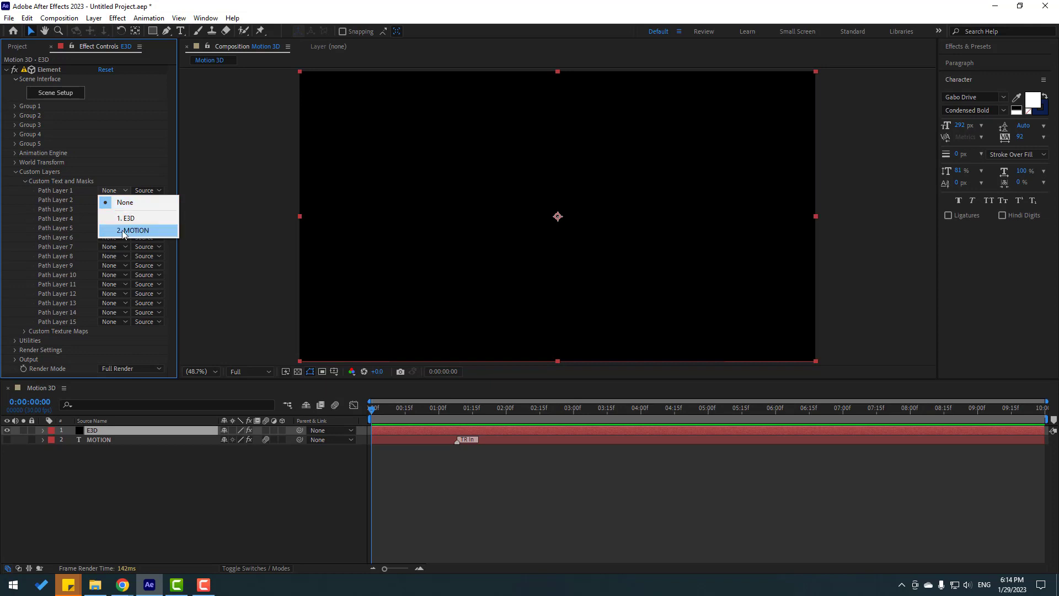
{"action": "left_click", "coordinate": [135, 231]}
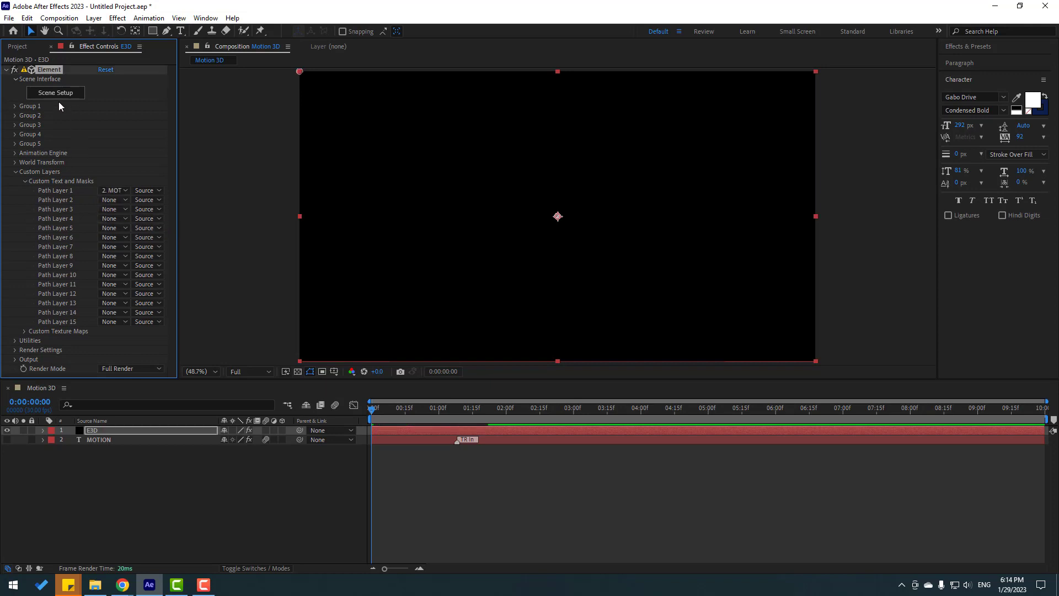
{"action": "left_click", "coordinate": [55, 93]}
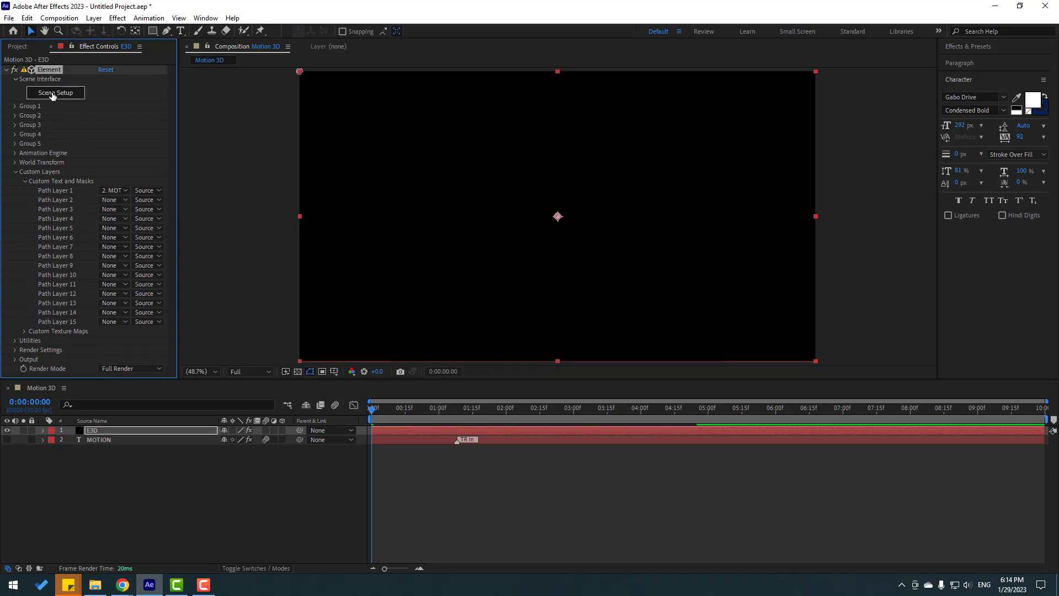
- Extrude the MOTION text into 3D in Element Scene Setup and return to the composition
{"action": "left_click", "coordinate": [55, 93]}
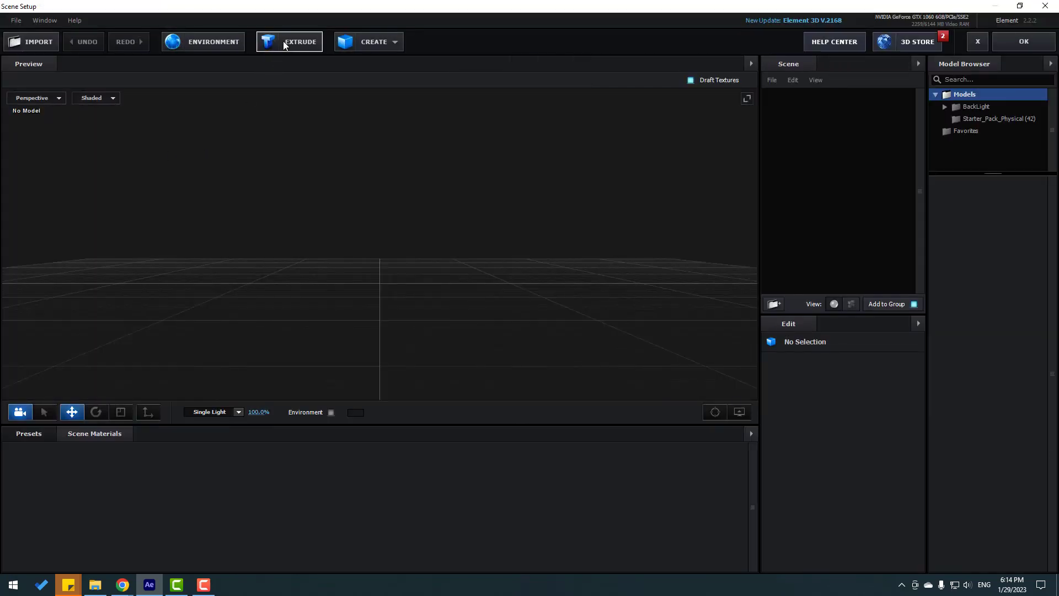
{"action": "left_click", "coordinate": [289, 41]}
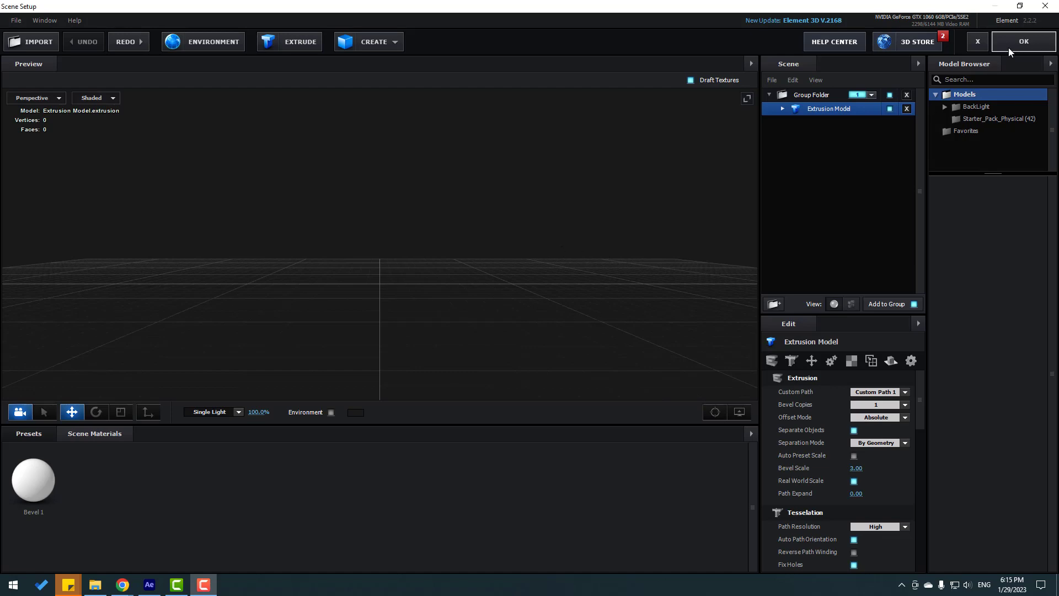
{"action": "left_click", "coordinate": [1023, 41]}
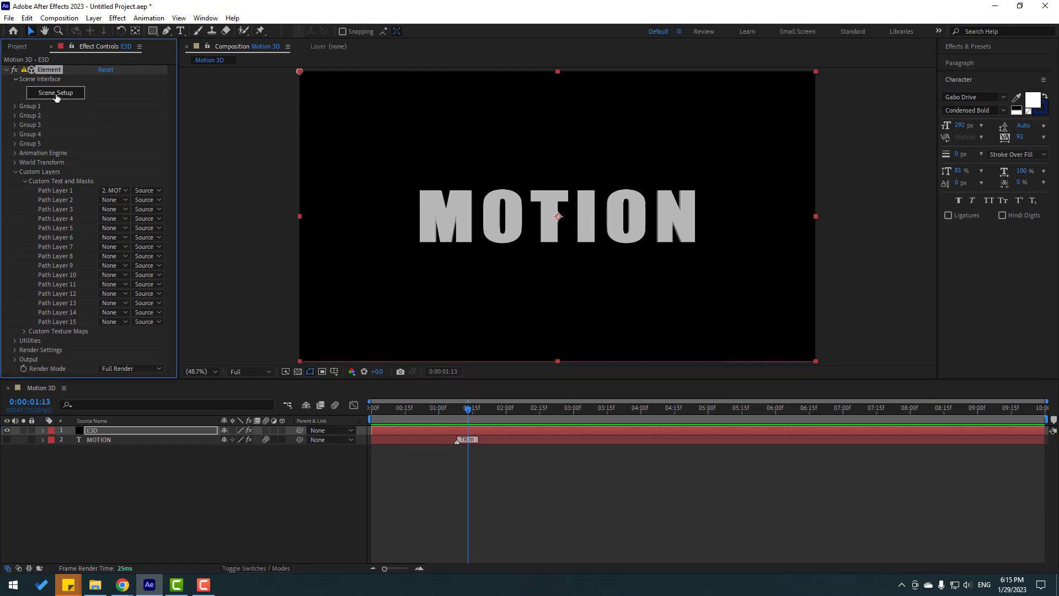
- Texture the extruded MOTION text with a Physical bevel preset and raise Bevel Copies
{"action": "left_click", "coordinate": [55, 93]}
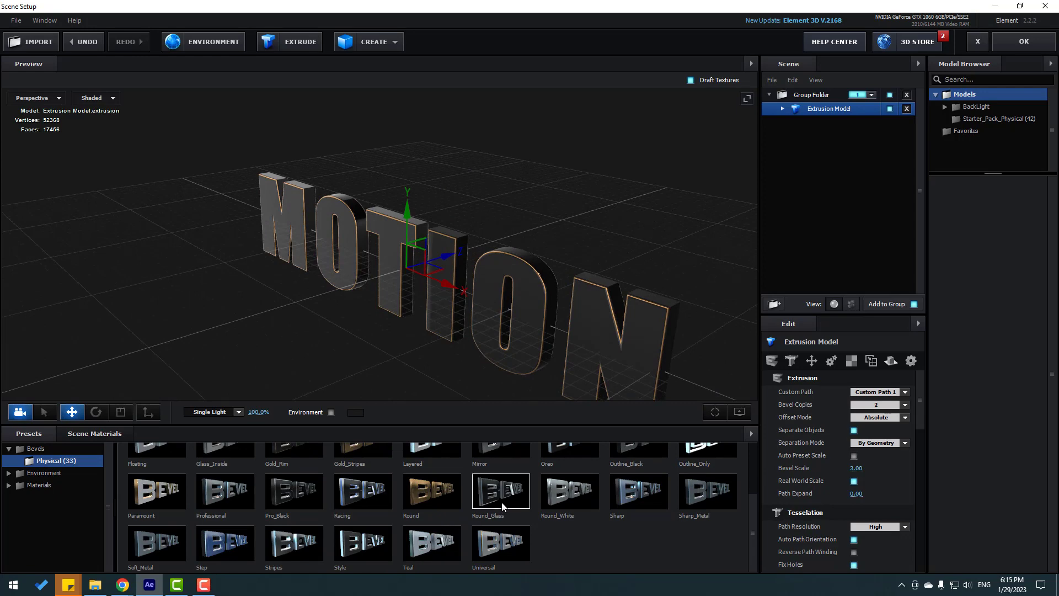
{"action": "left_click", "coordinate": [225, 541]}
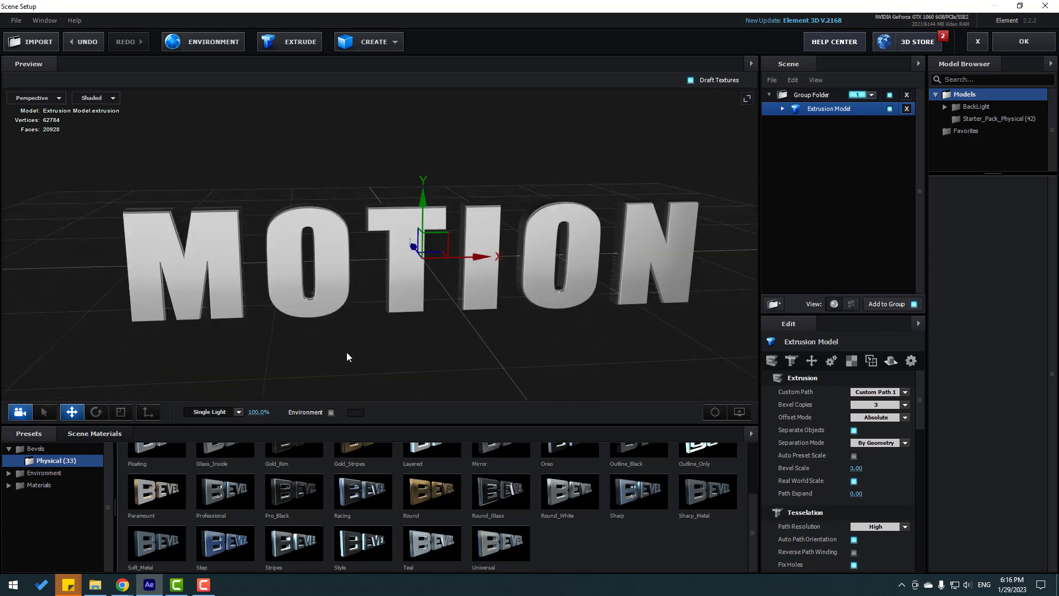
{"action": "left_click", "coordinate": [903, 403]}
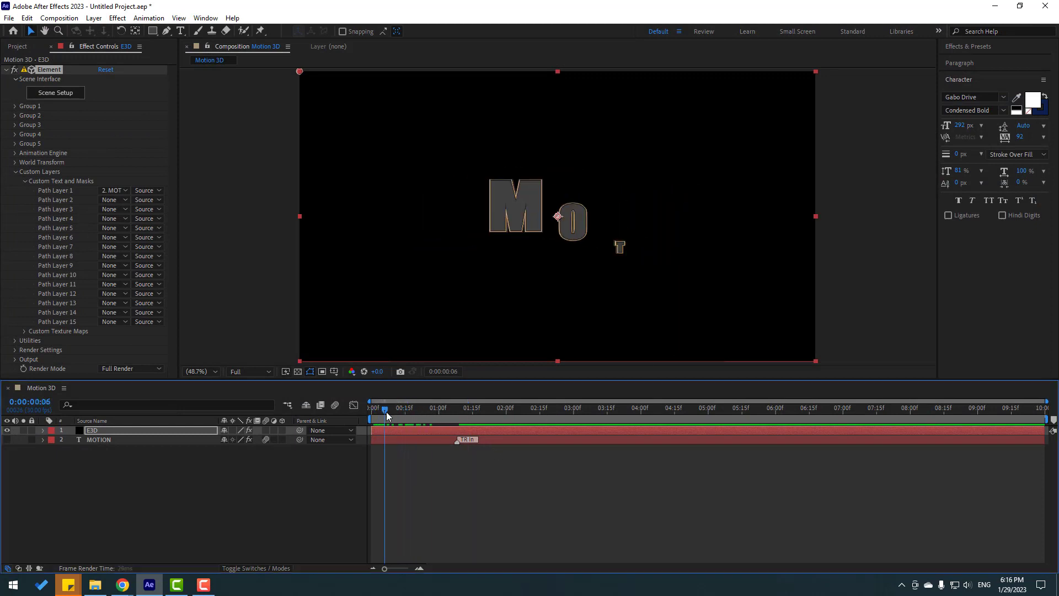
- Preview the 3D letters building on, then show MOTION's AC IN [XAT] controls
{"action": "left_click_drag", "start_coordinate": [385, 407], "coordinate": [414, 407]}
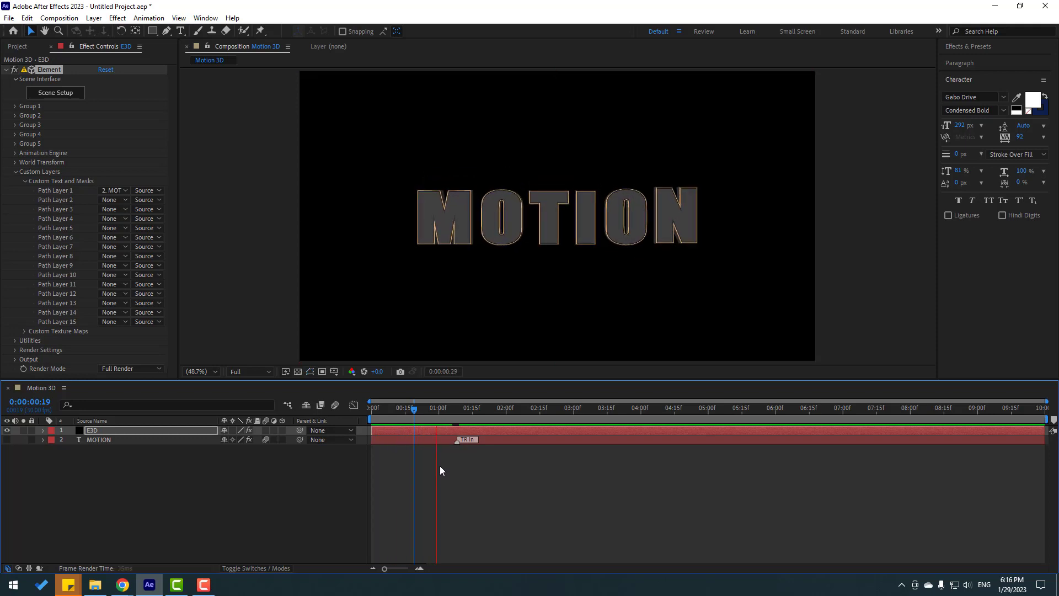
{"action": "left_click", "coordinate": [98, 439]}
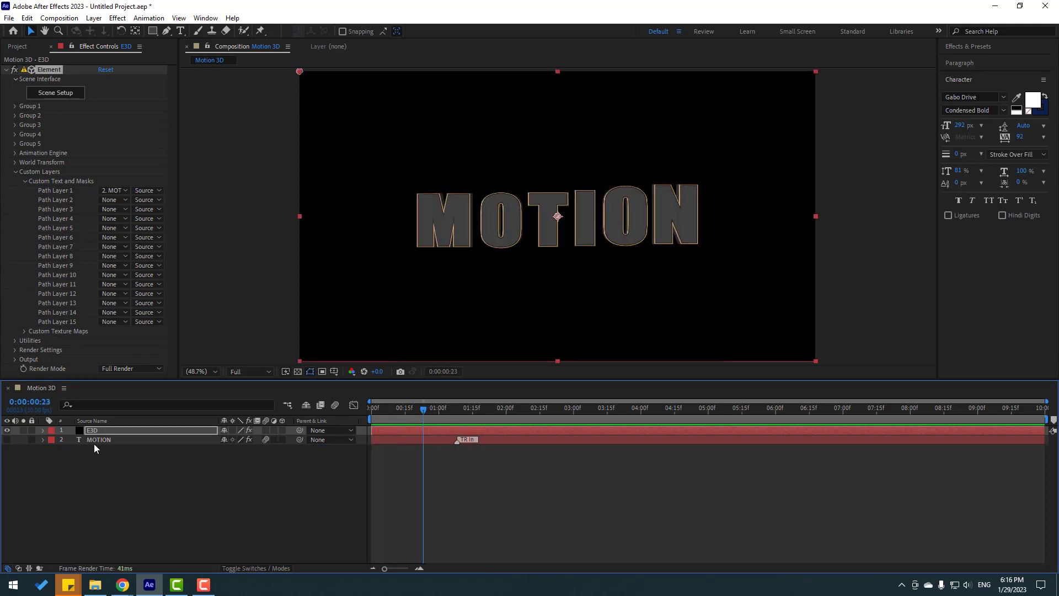
{"action": "left_click", "coordinate": [98, 441]}
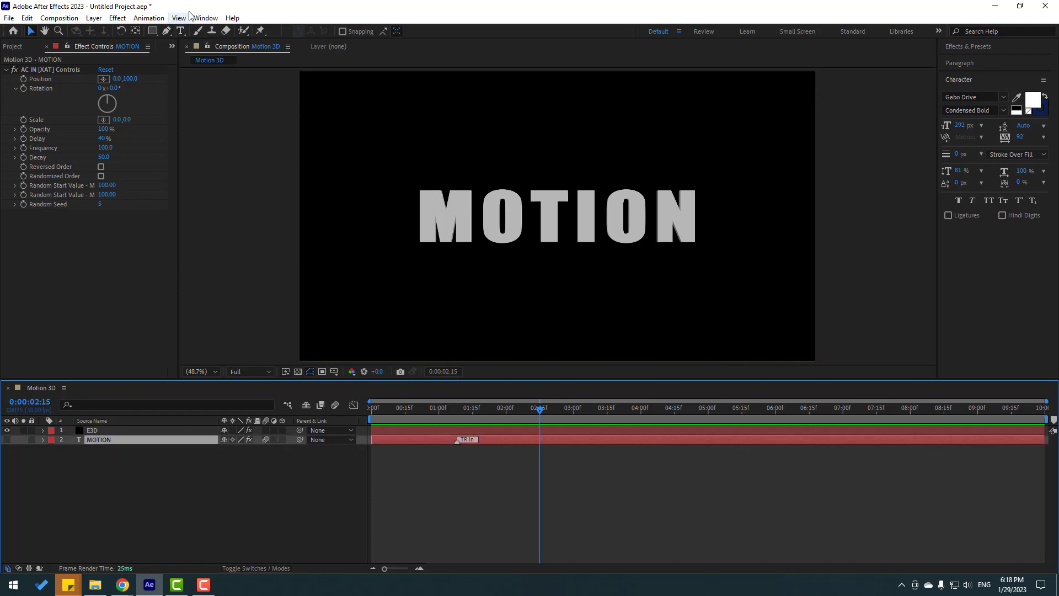
- Reduce the overshoot preset's Delay from 40 to 6 in Animation Composer 3
{"action": "left_click", "coordinate": [205, 18]}
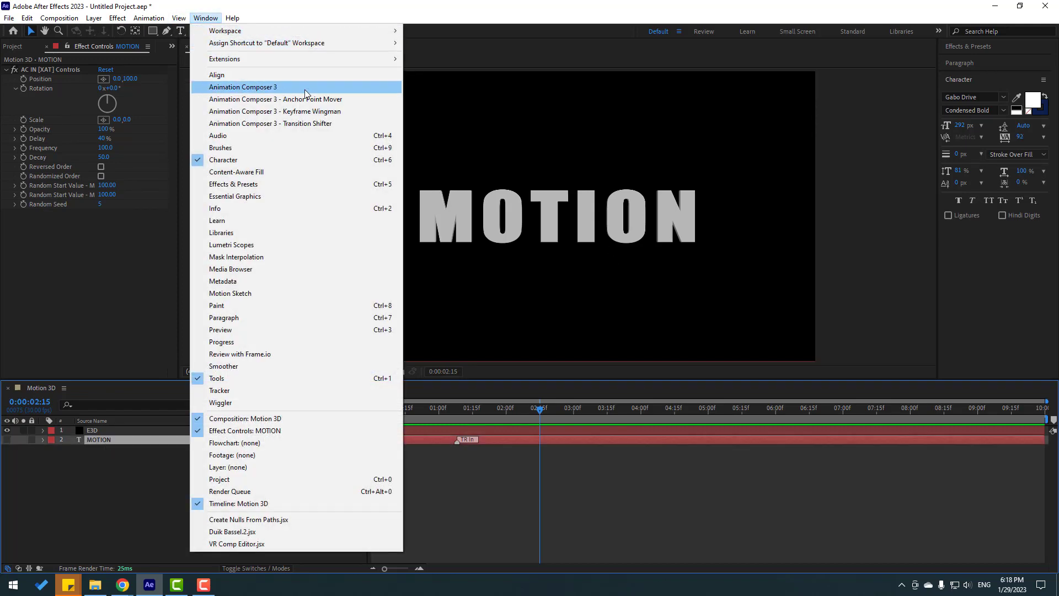
{"action": "left_click", "coordinate": [242, 86]}
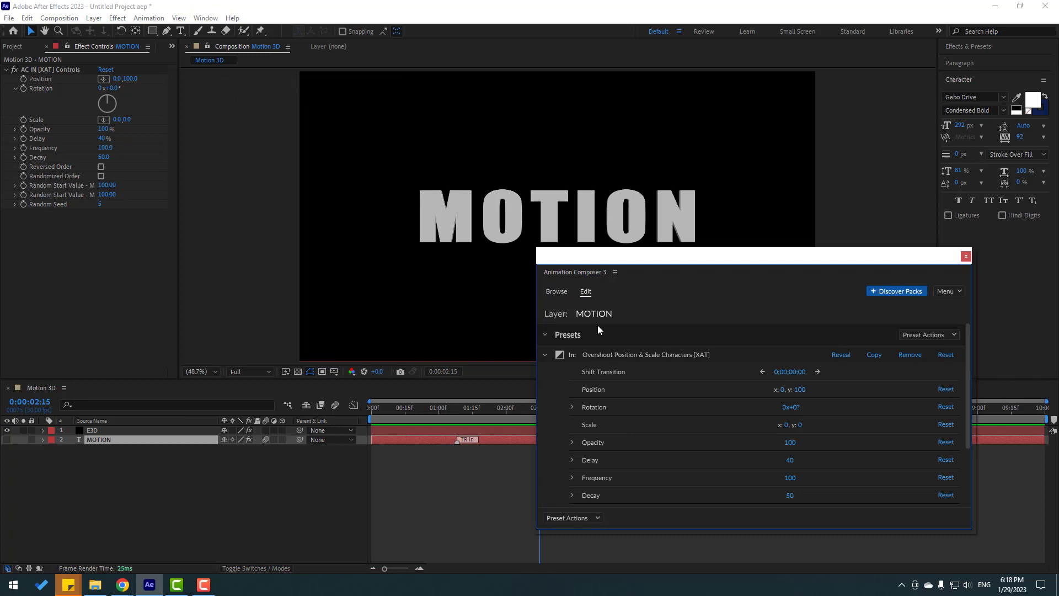
{"action": "mouse_move", "coordinate": [682, 424]}
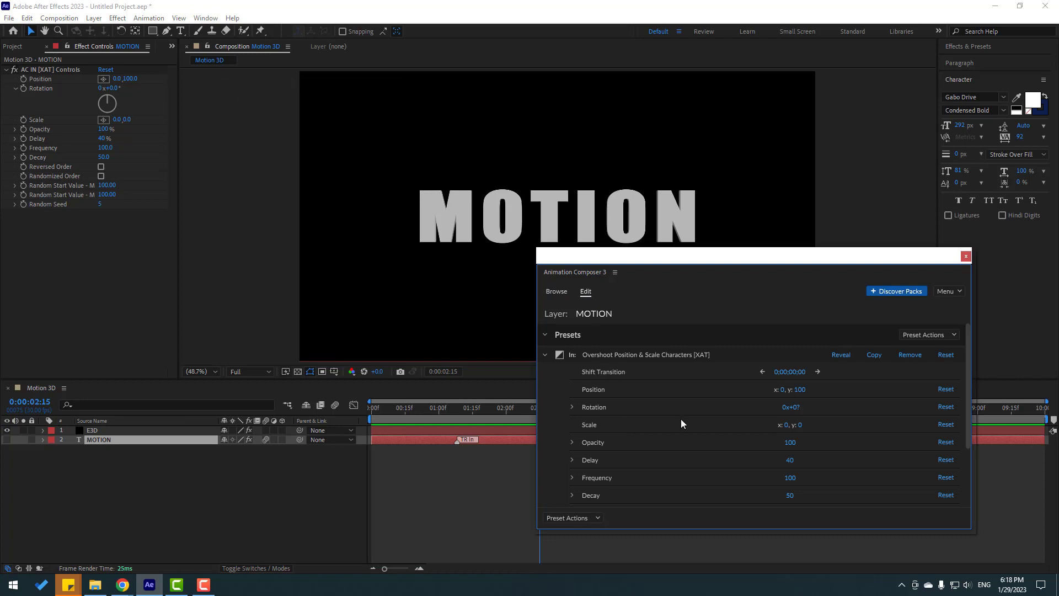
{"action": "mouse_move", "coordinate": [788, 459]}
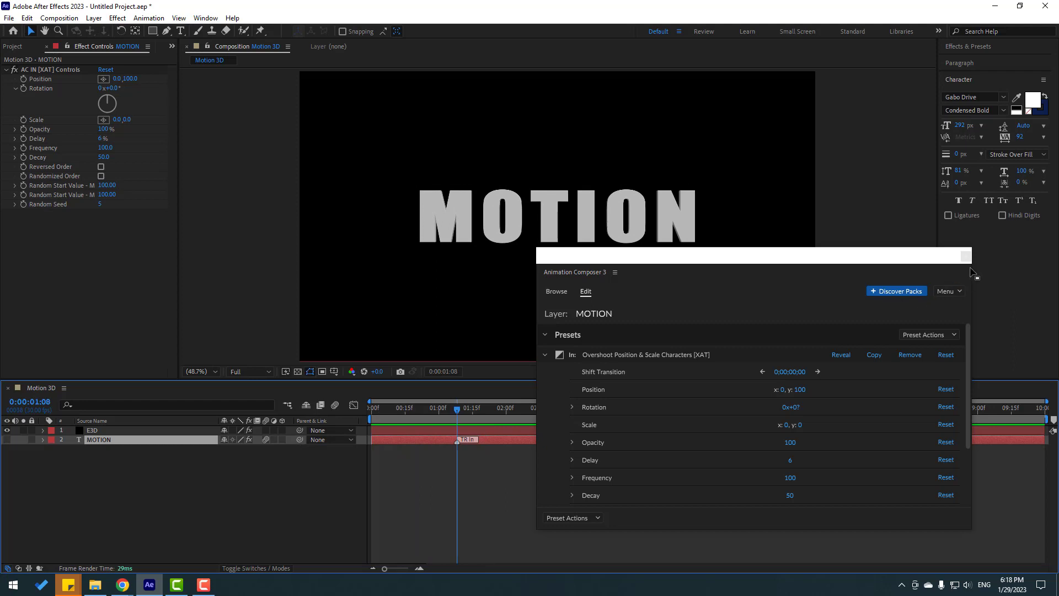
{"action": "left_click", "coordinate": [965, 254]}
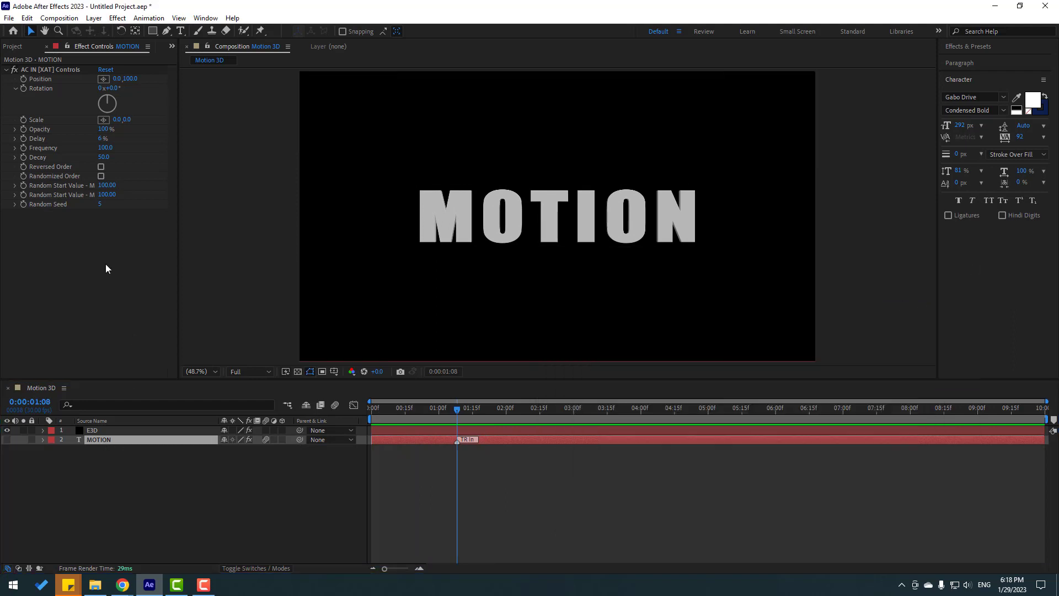
- Reveal the Element layer's Group 1 Multi-Object rotation controls and add a later rotation keyframe
{"action": "left_click", "coordinate": [91, 431]}
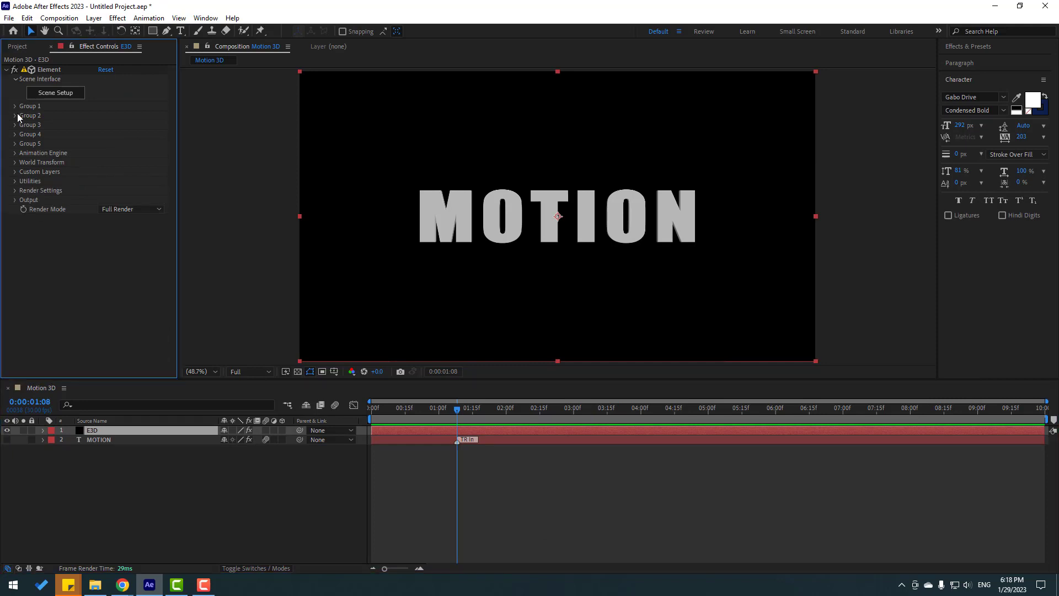
{"action": "left_click", "coordinate": [16, 106]}
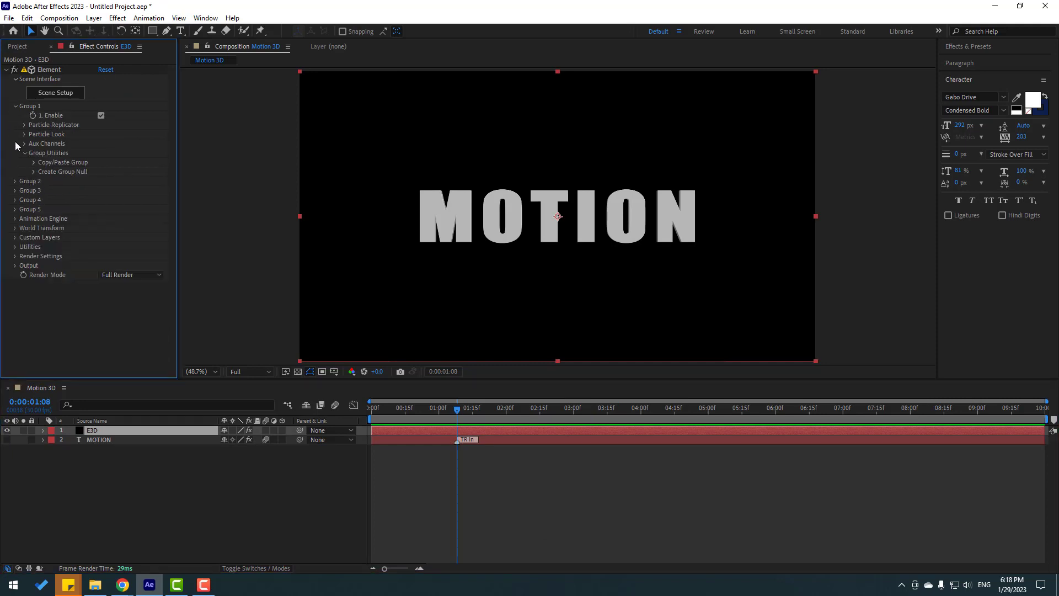
{"action": "left_click", "coordinate": [26, 134]}
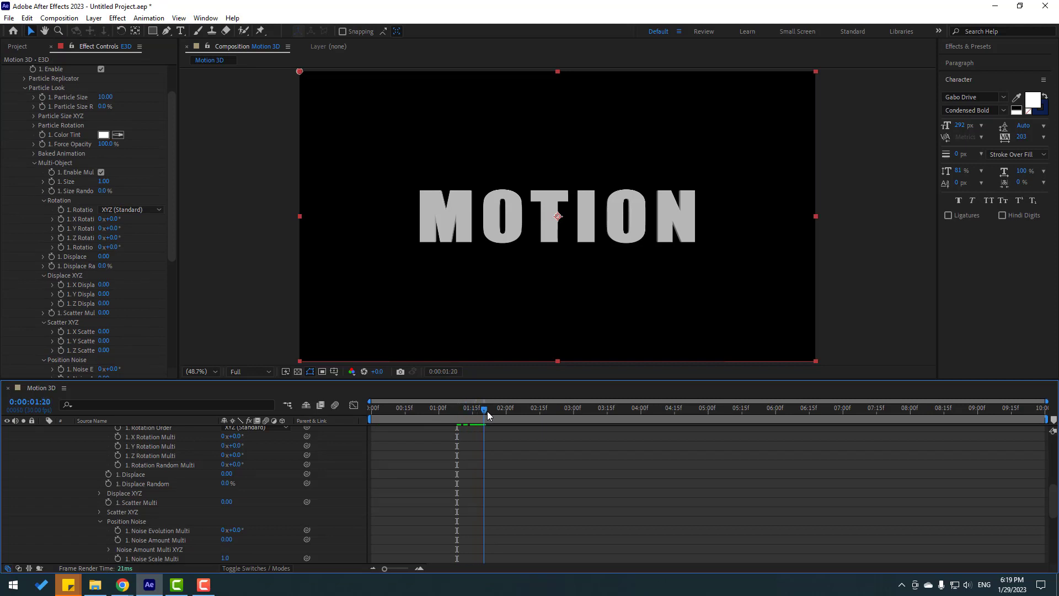
{"action": "left_click_drag", "start_coordinate": [486, 410], "coordinate": [468, 410]}
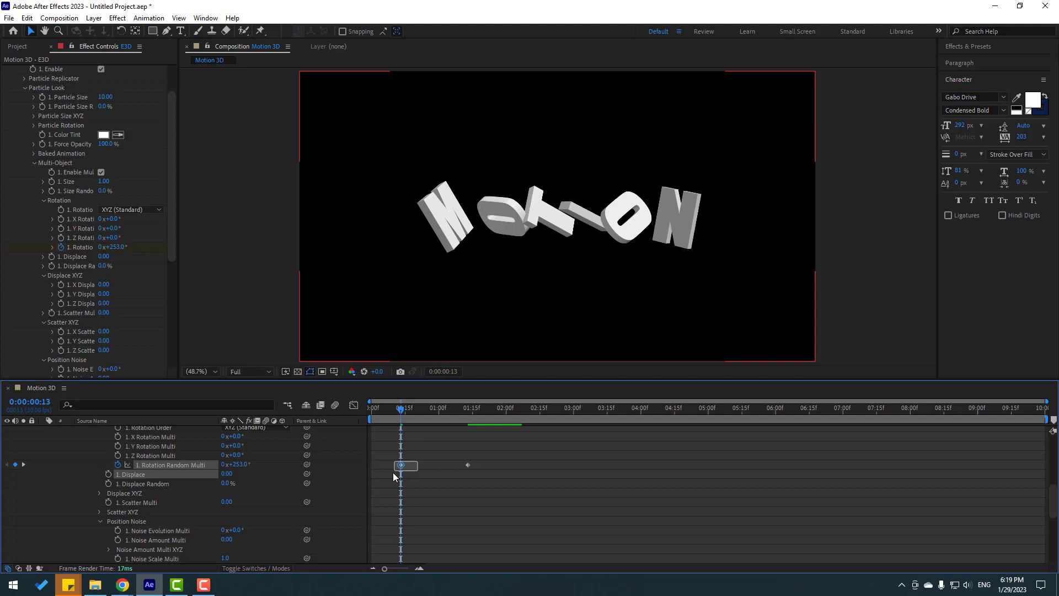
- Move the 253° rotation keyframe to the first frame and Easy Ease both keys
{"action": "left_click_drag", "start_coordinate": [405, 465], "coordinate": [371, 469]}
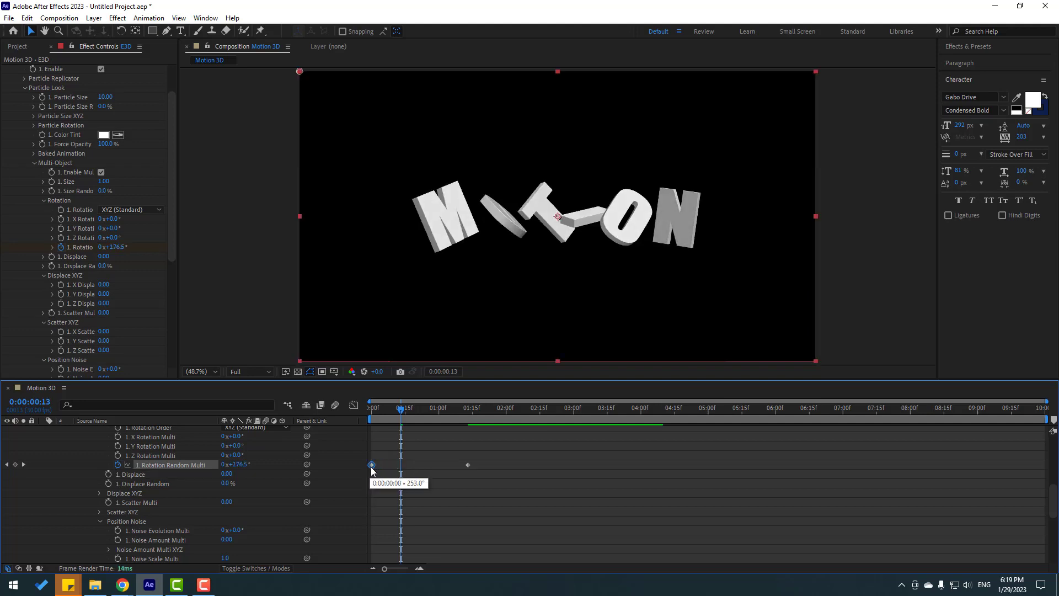
{"action": "left_click", "coordinate": [236, 371]}
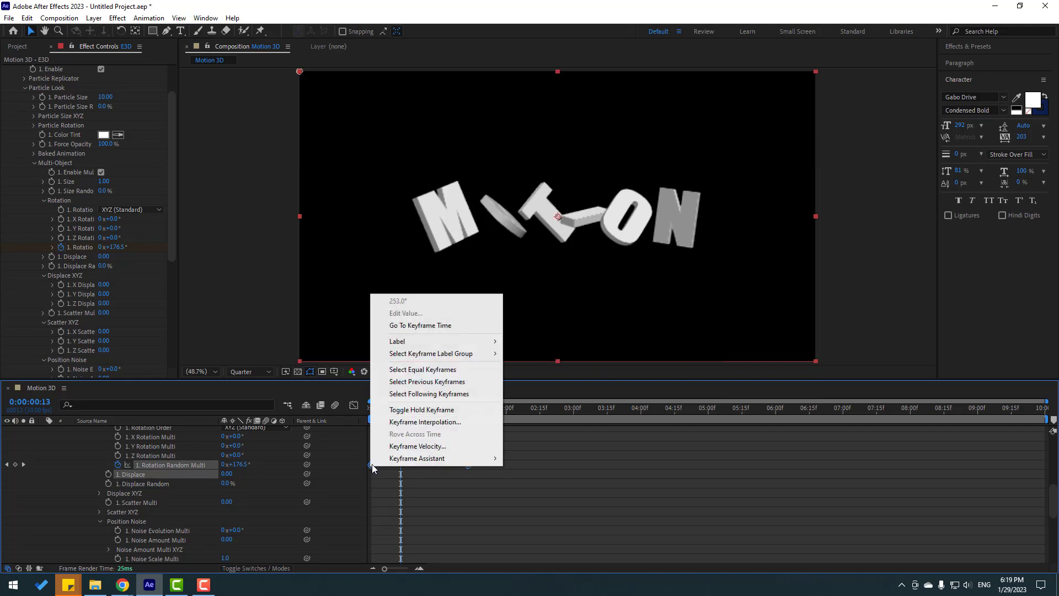
{"action": "left_click", "coordinate": [417, 458]}
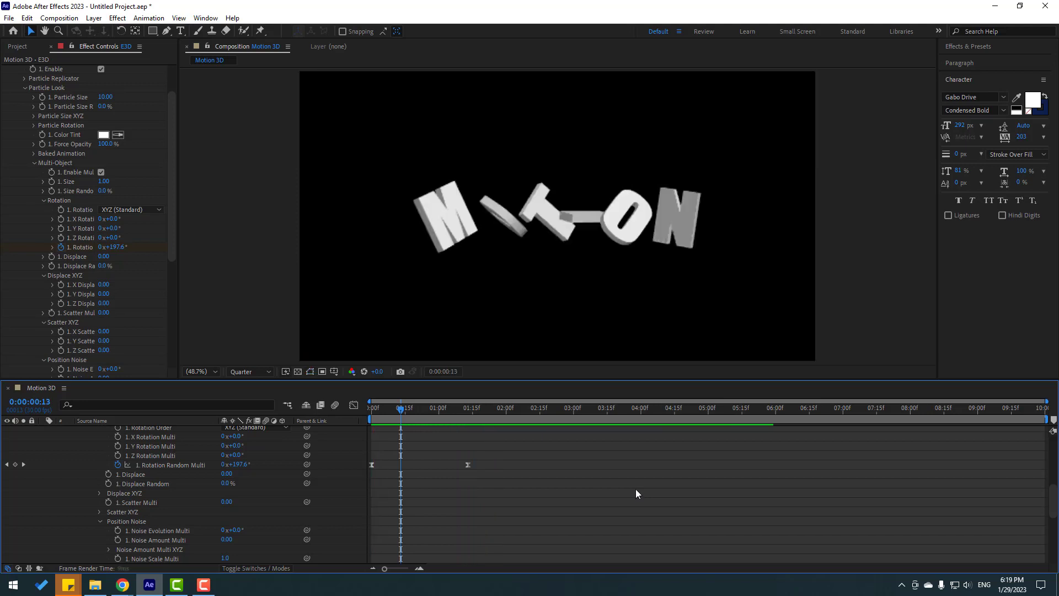
{"action": "left_click", "coordinate": [437, 407]}
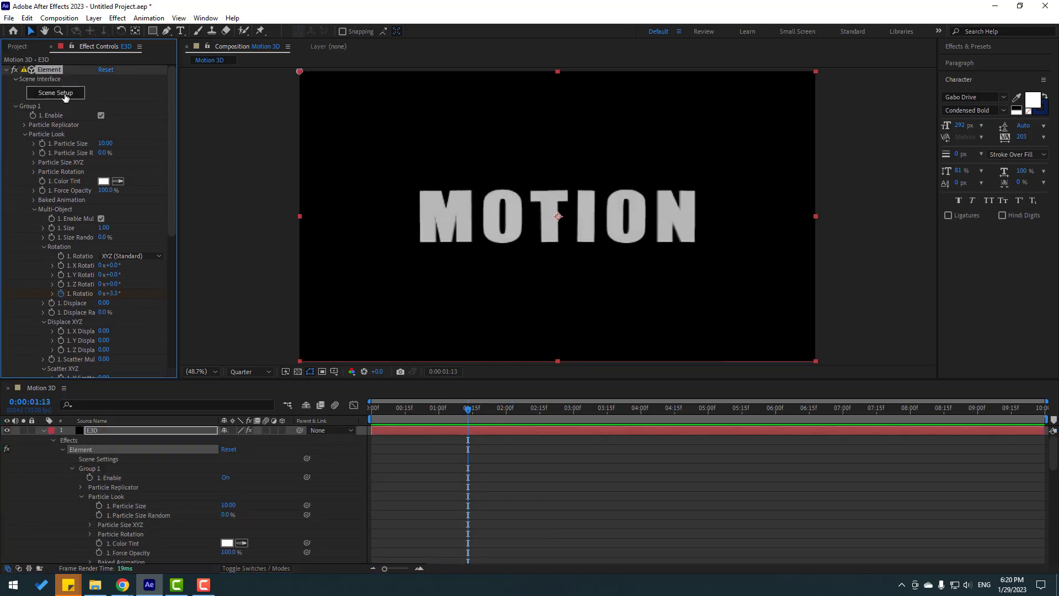
- Apply a different Physical bevel material to MOTION in Scene Setup and confirm with OK
{"action": "left_click", "coordinate": [55, 93]}
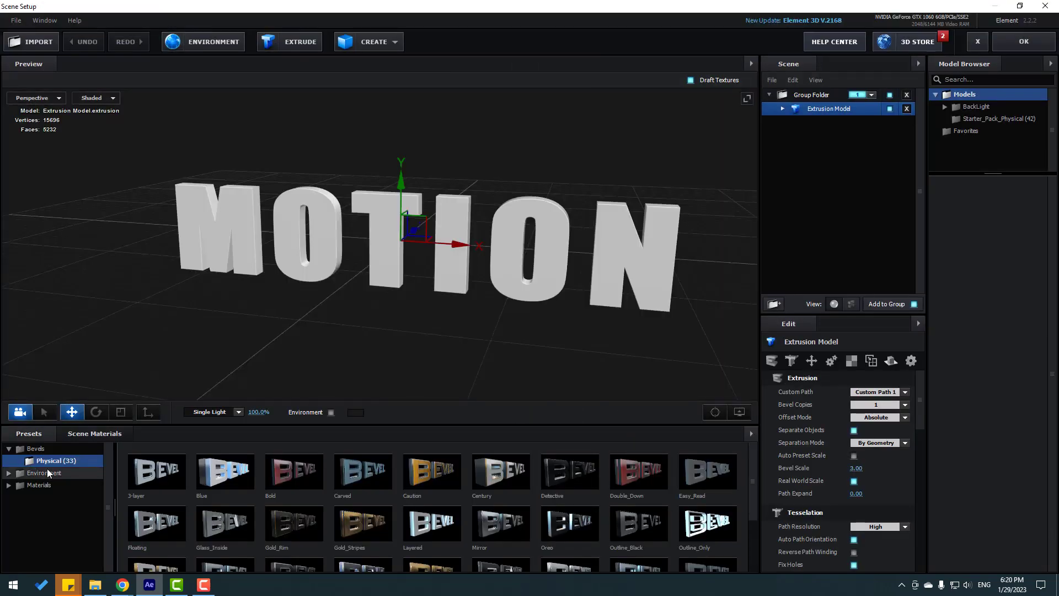
{"action": "scroll", "scroll_direction": "down", "scroll_amount": 3}
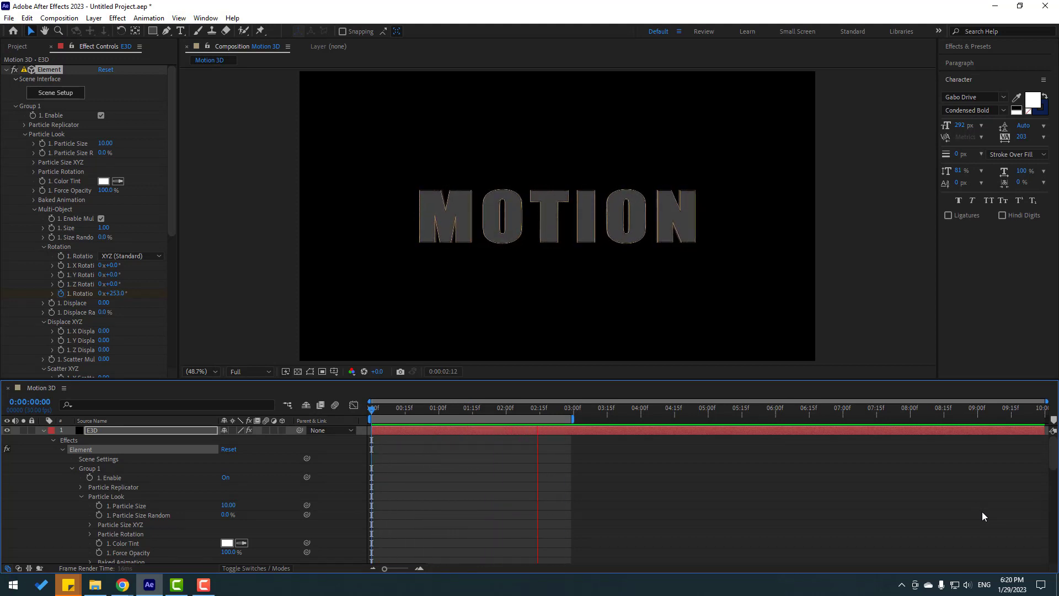
{"action": "left_click", "coordinate": [471, 407]}
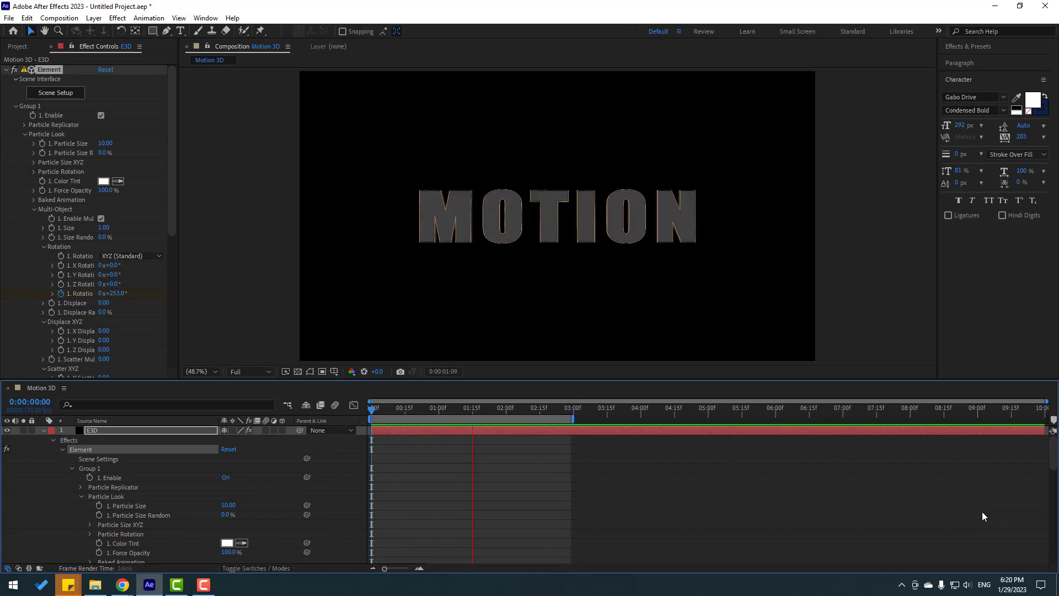